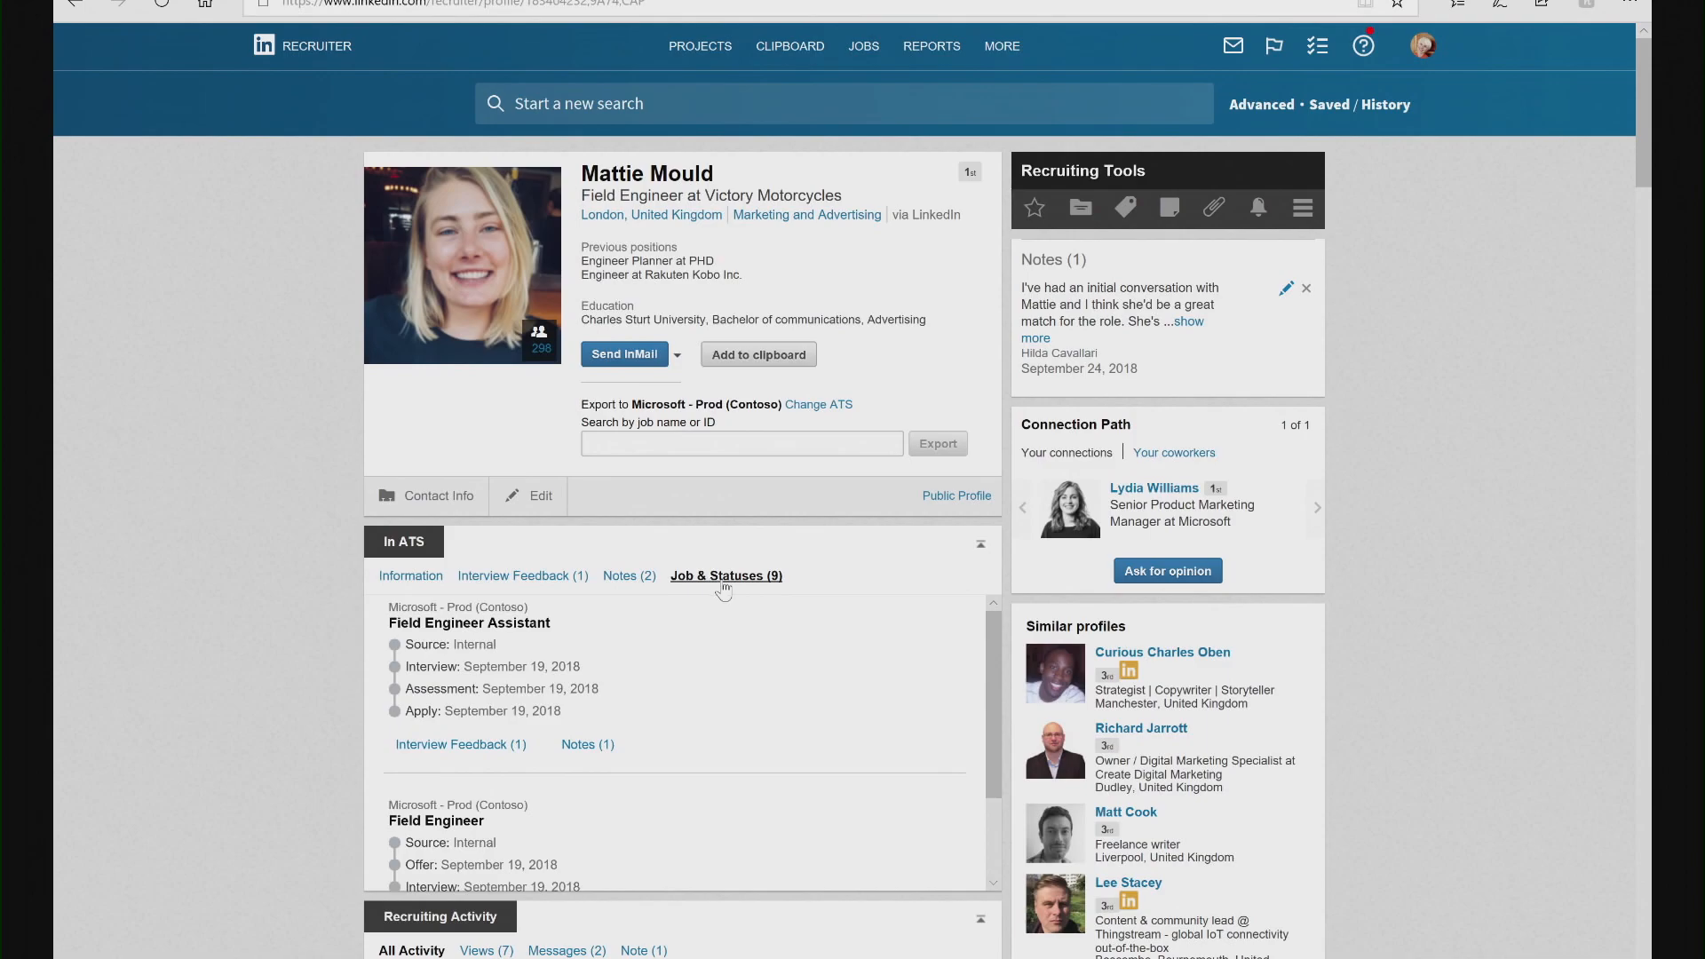
{"action": "mouse_move", "coordinate": [684, 628]}
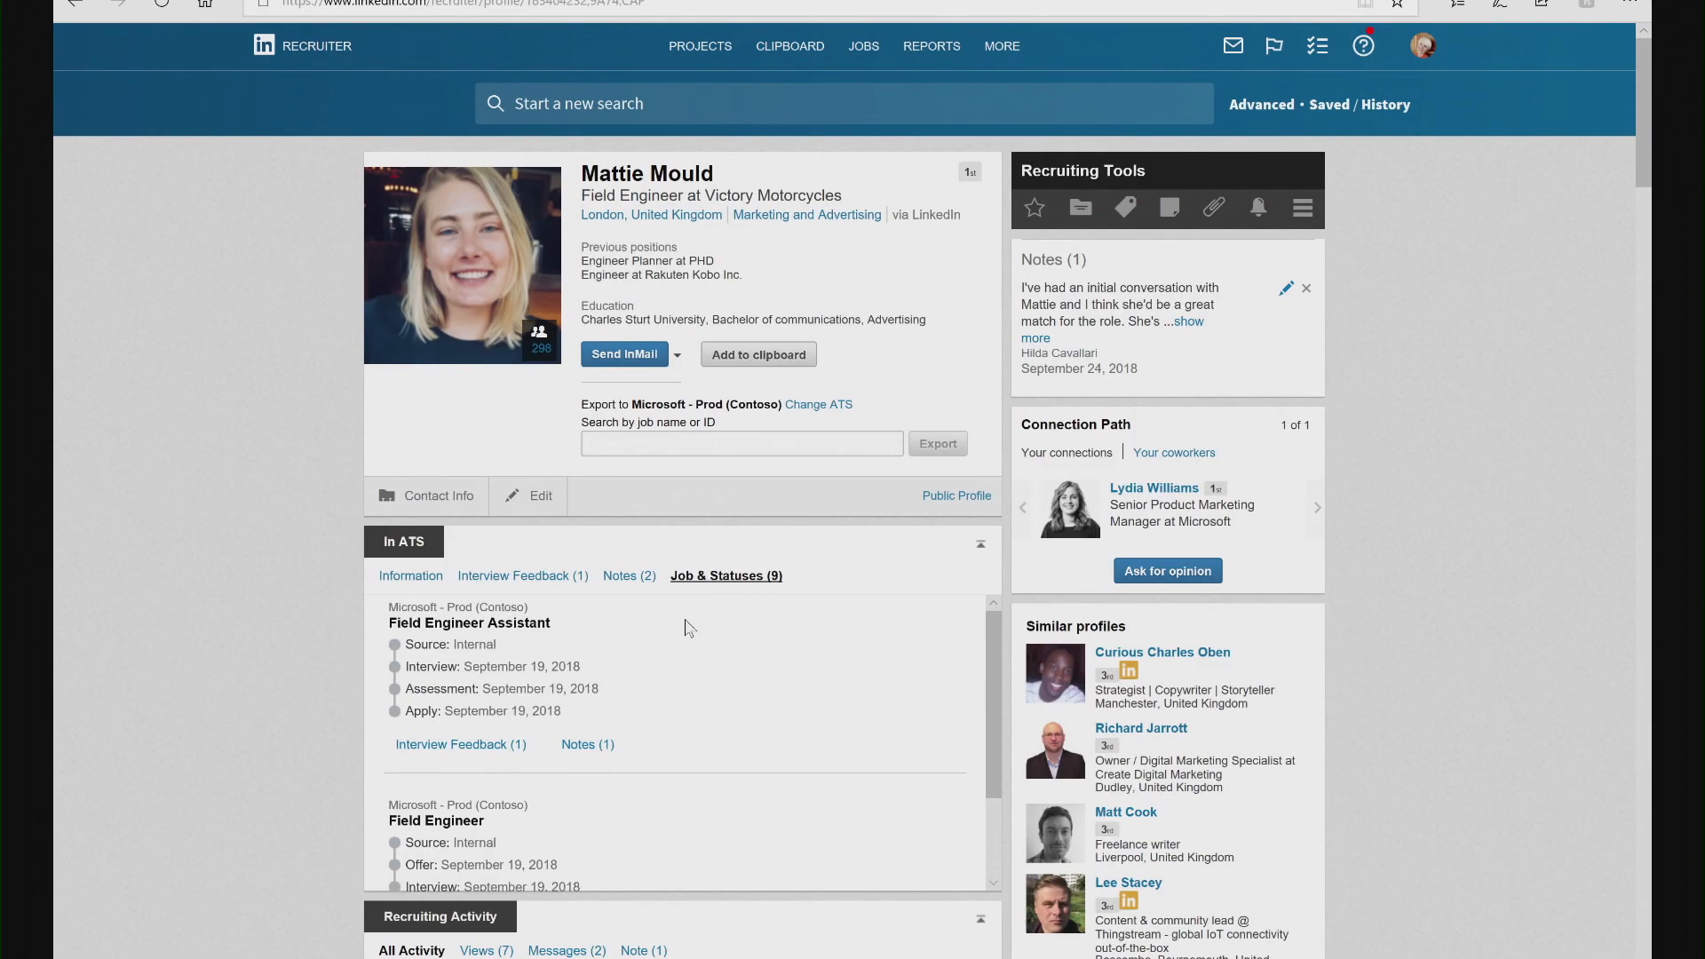
{"action": "mouse_move", "coordinate": [711, 766]}
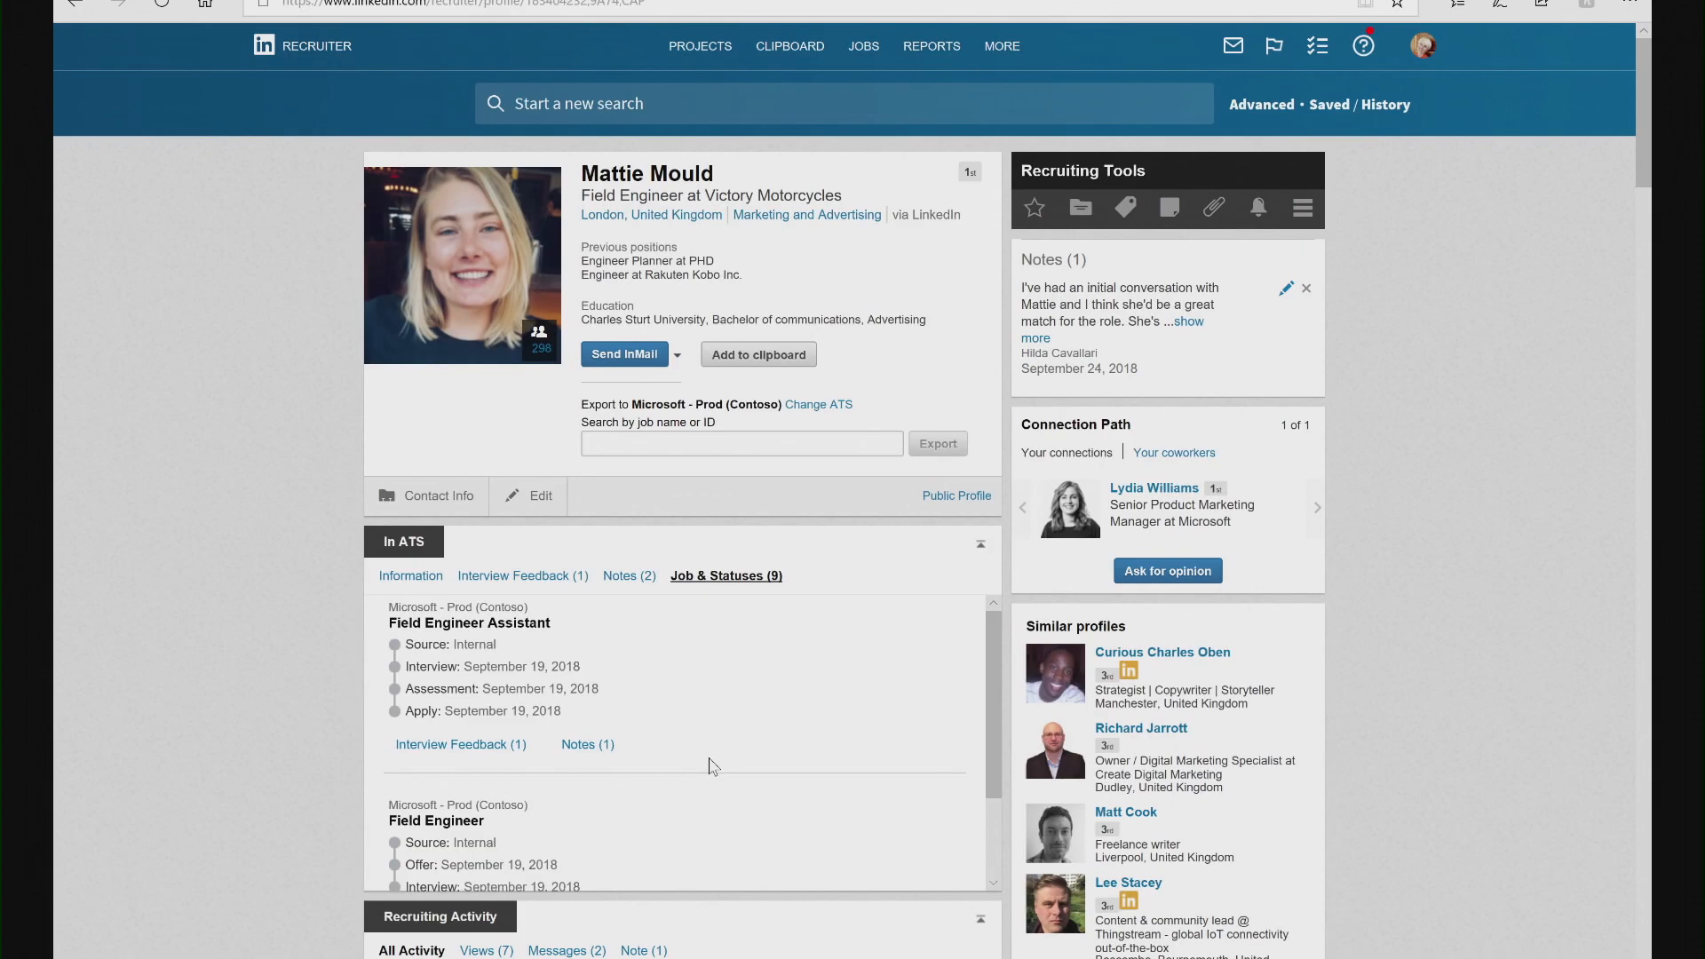
{"action": "mouse_move", "coordinate": [625, 590]}
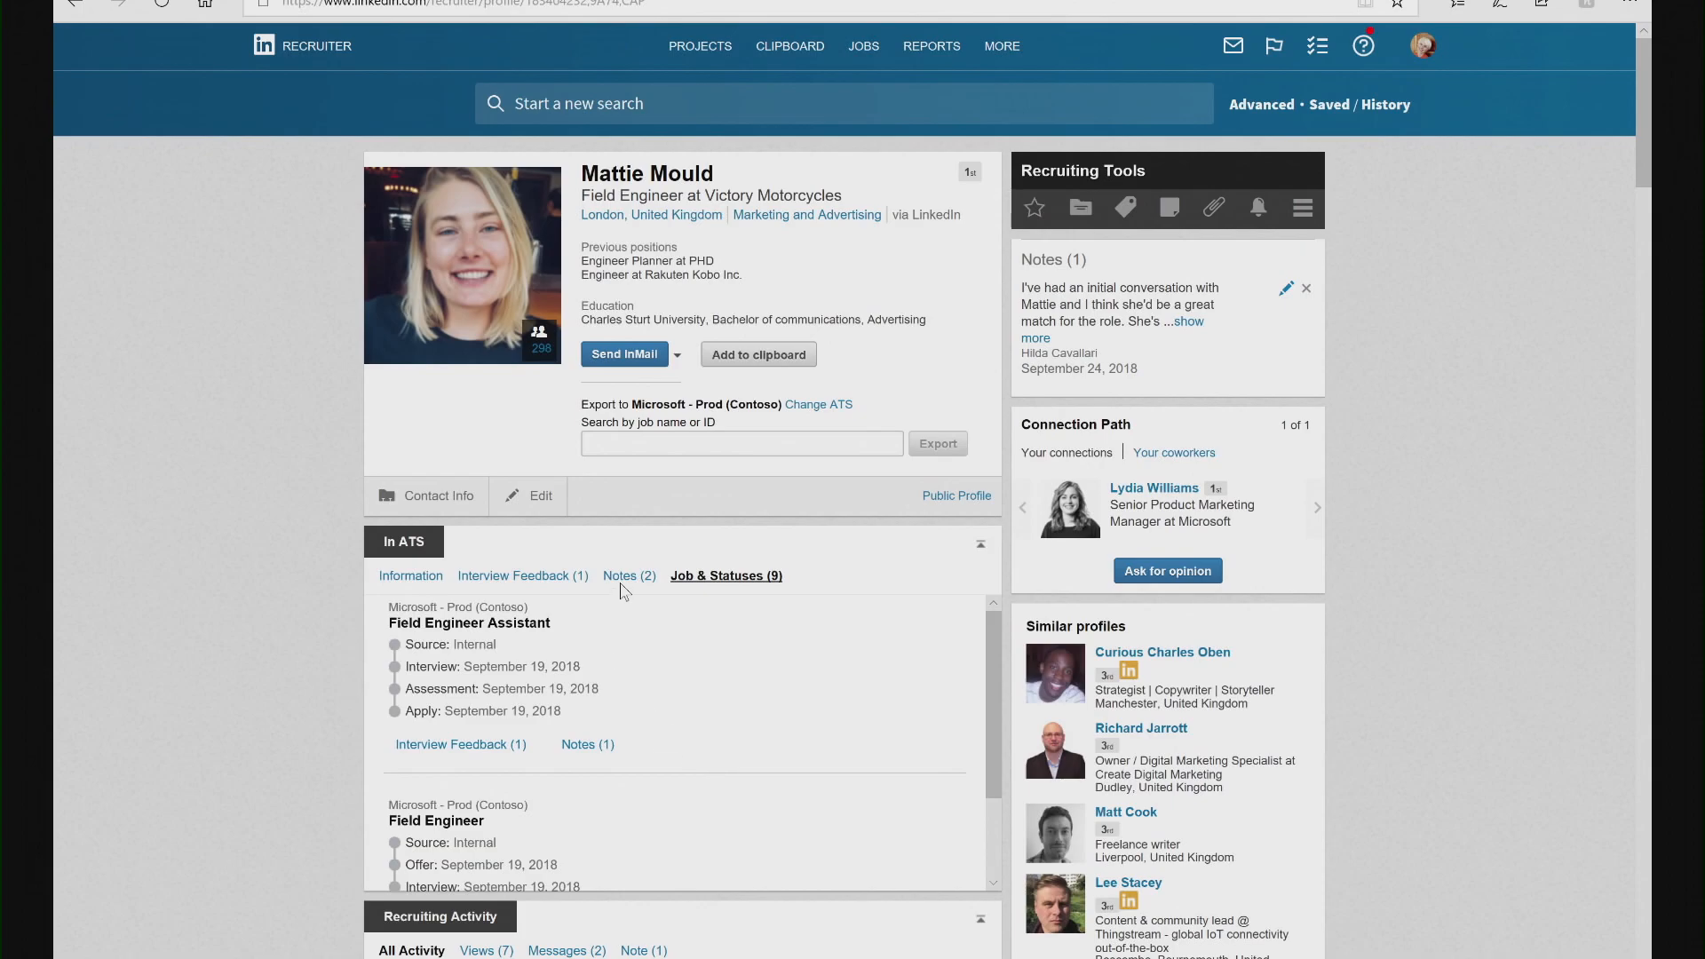
Show the candidate's two ATS notes from interviewers in the In ATS panel
{"action": "left_click", "coordinate": [628, 575]}
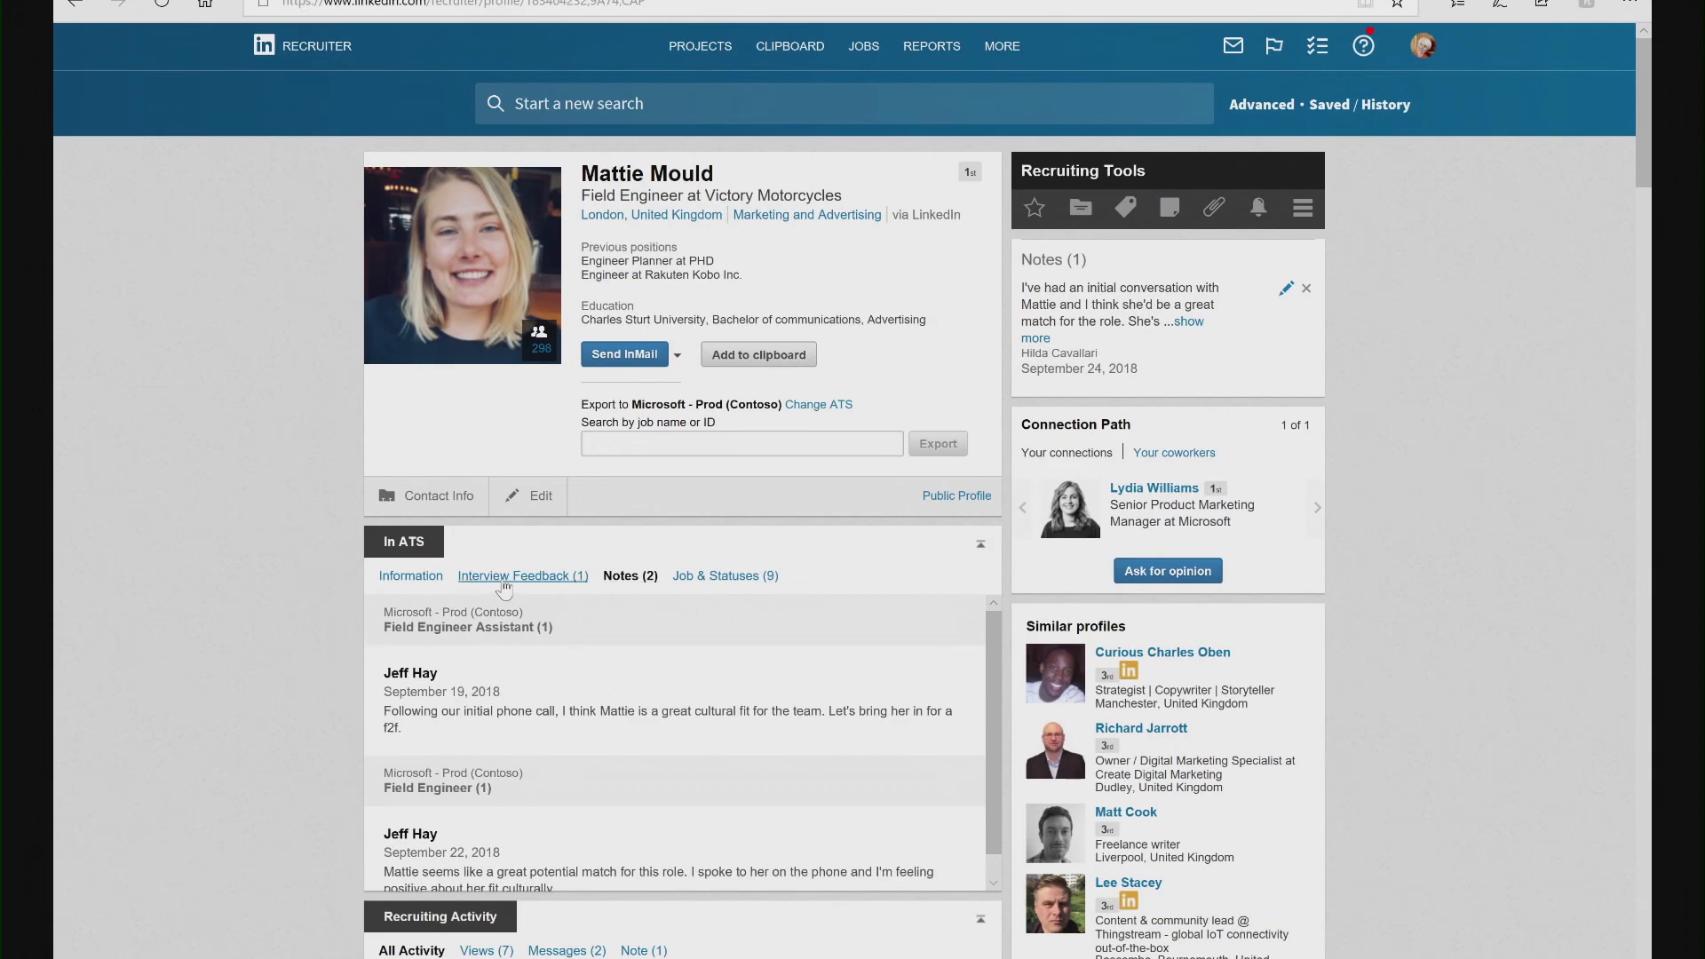
Show the candidate's interview feedback and focus the export job search box
{"action": "left_click", "coordinate": [522, 575]}
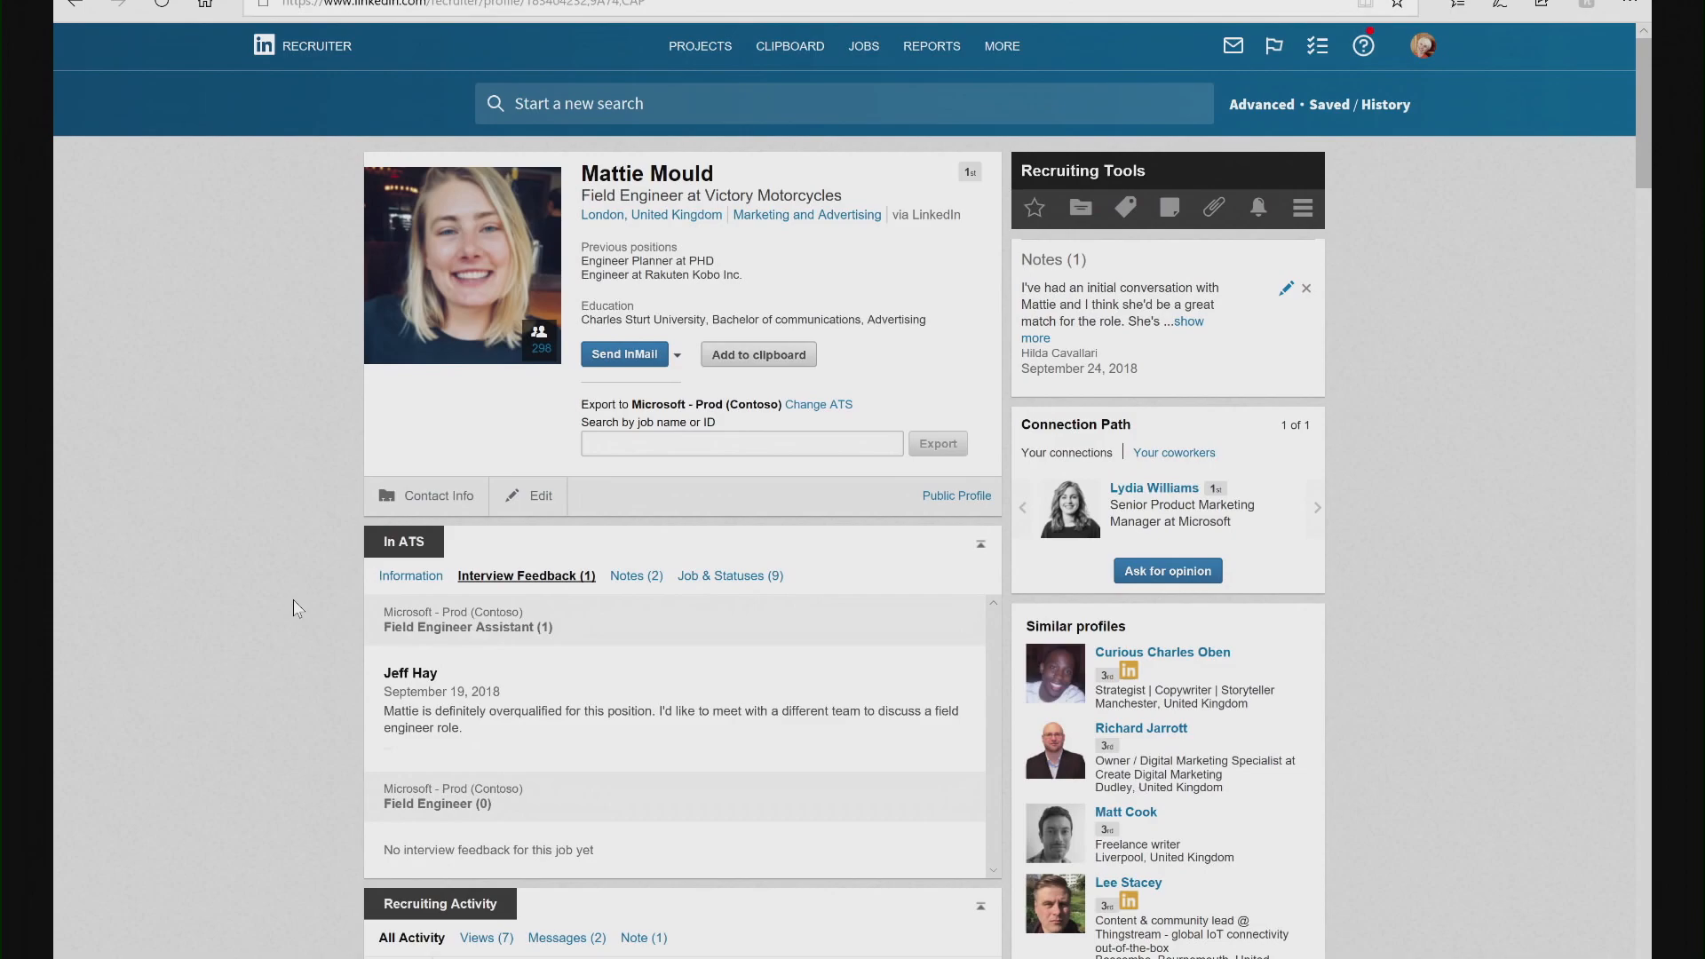
{"action": "left_click", "coordinate": [742, 442]}
{"action": "type", "text": "field"}
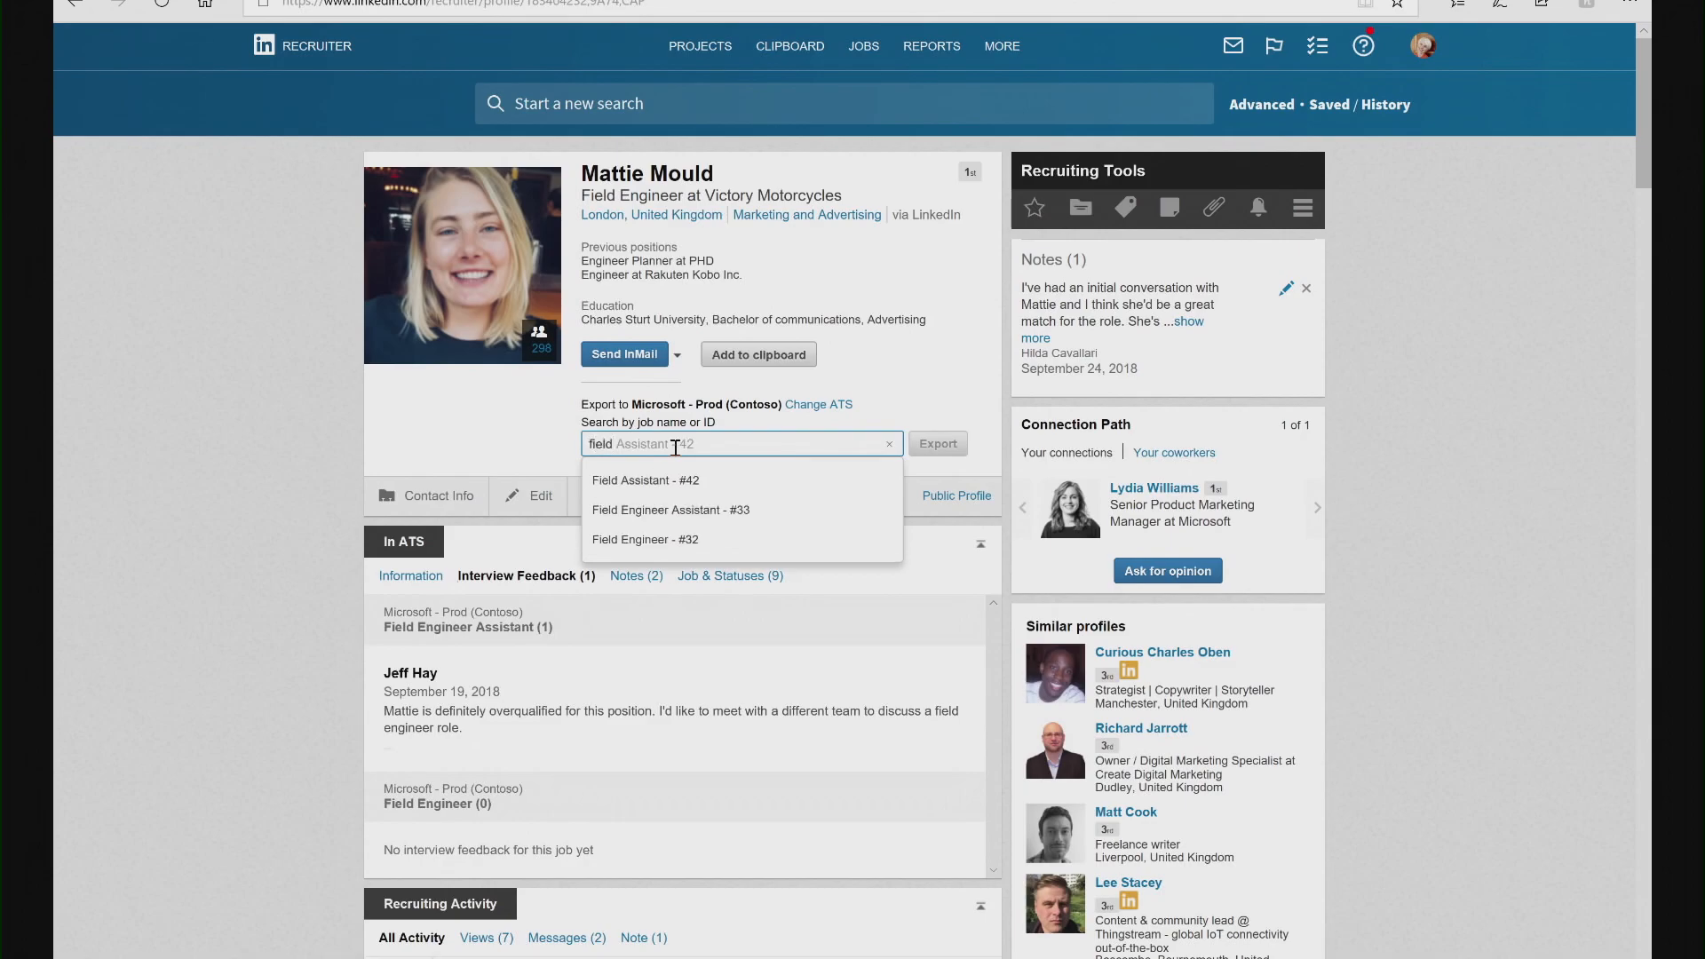
{"action": "mouse_move", "coordinate": [647, 539]}
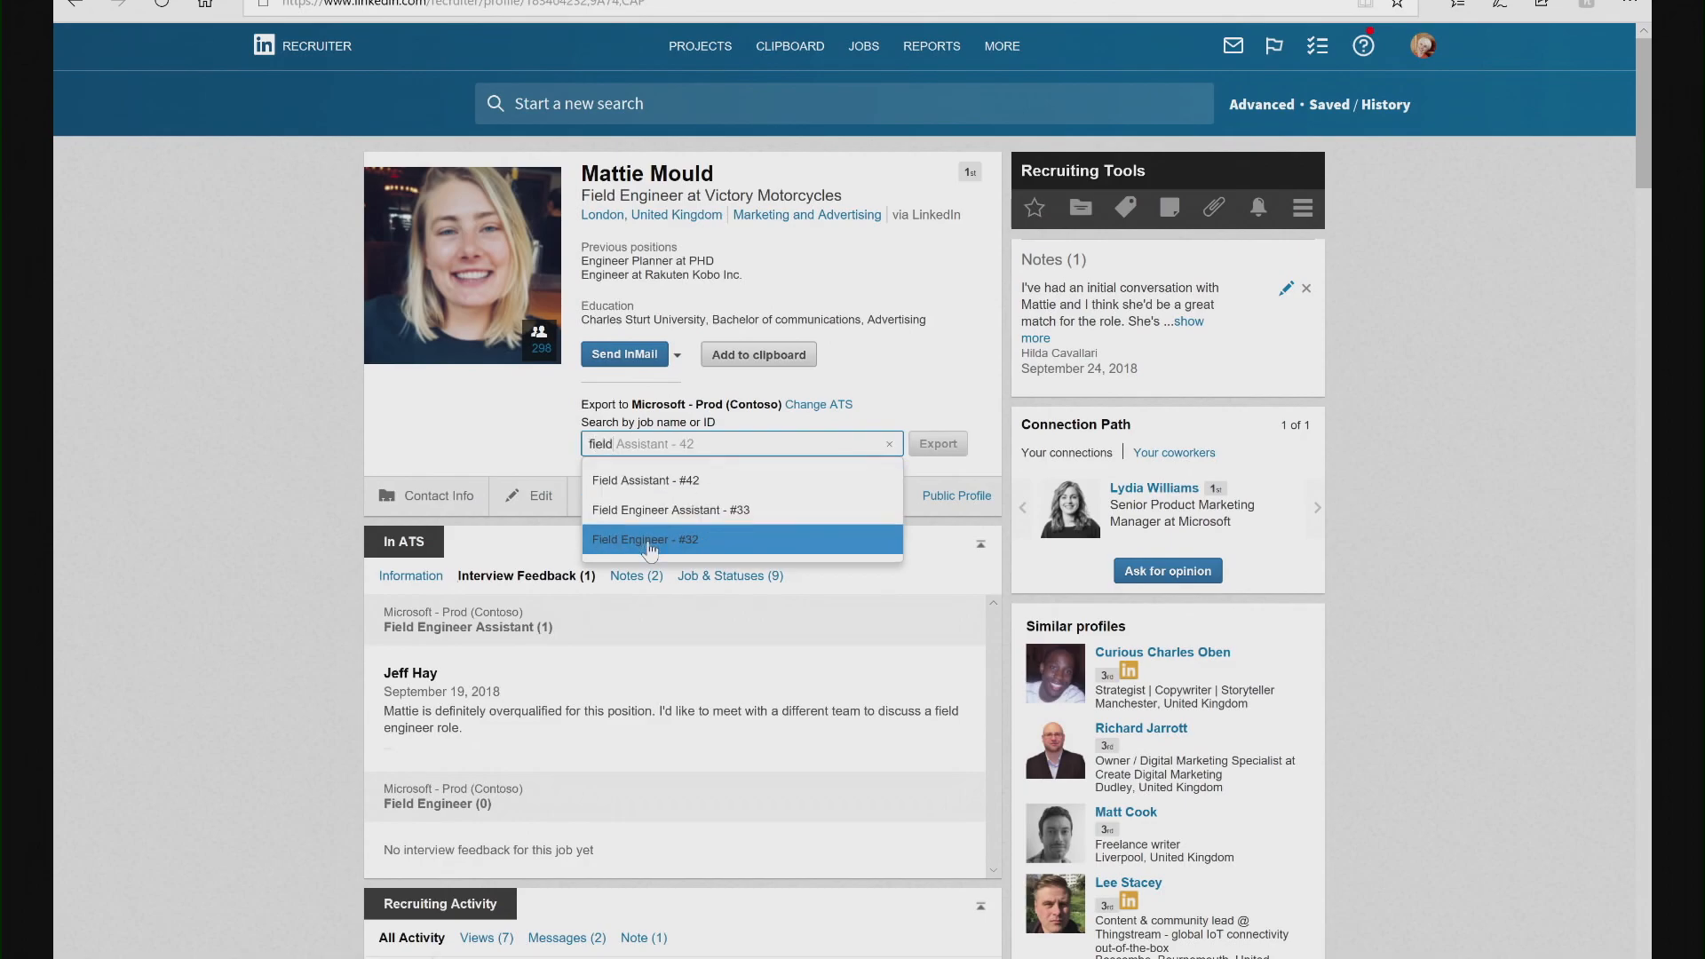
Select 'Field Engineer - #32' from the job suggestions as the export target
{"action": "left_click", "coordinate": [645, 539]}
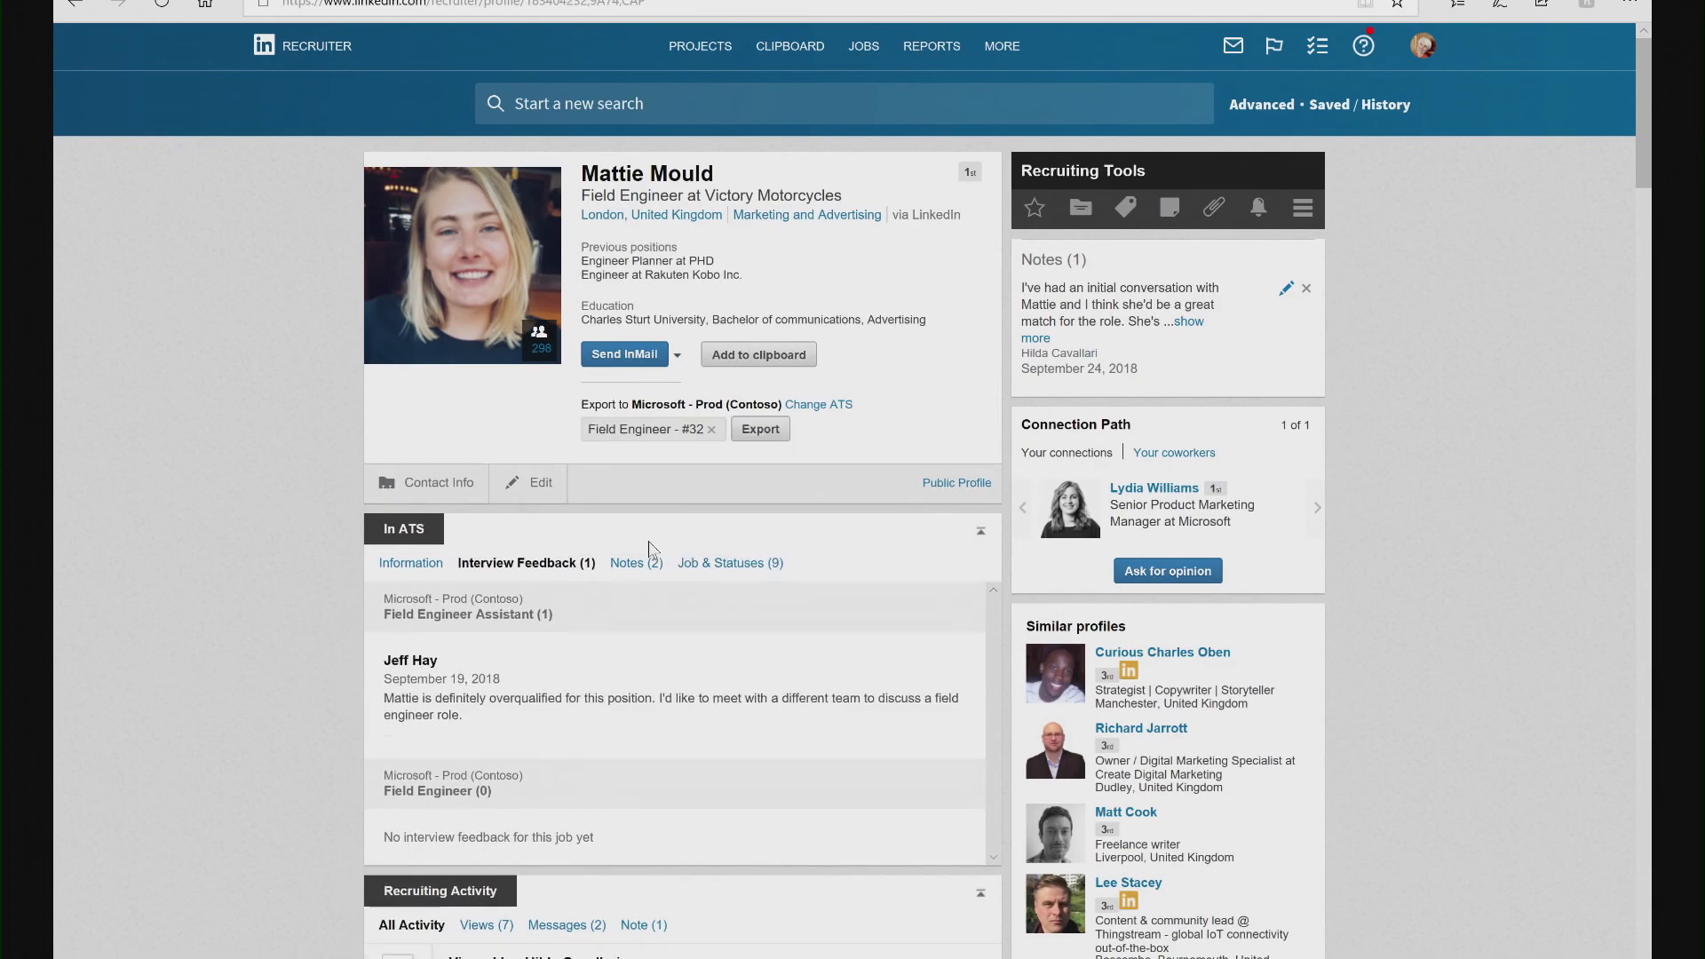